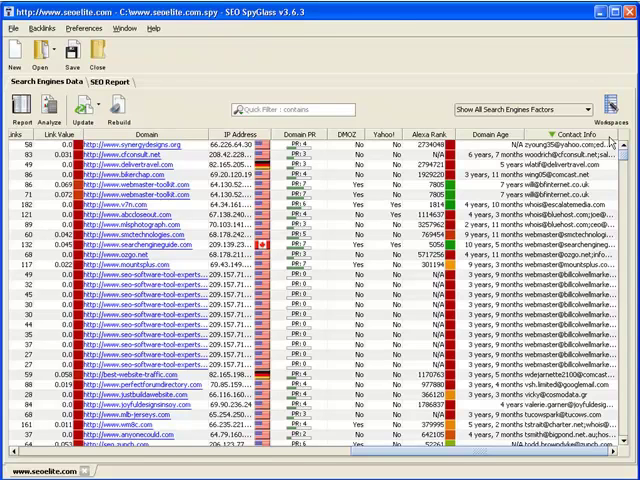
pyautogui.moveTo(600, 143)
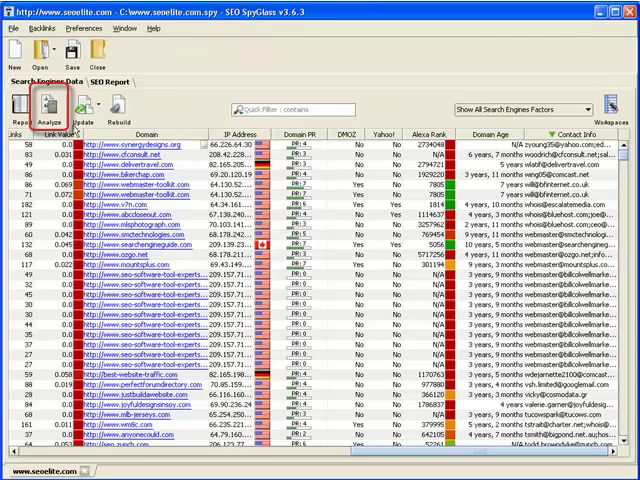
# Step: Analyze all 1,000 backlinks to rank keywords by anchor density, 'software' leading at 67.7%
pyautogui.click(49, 107)
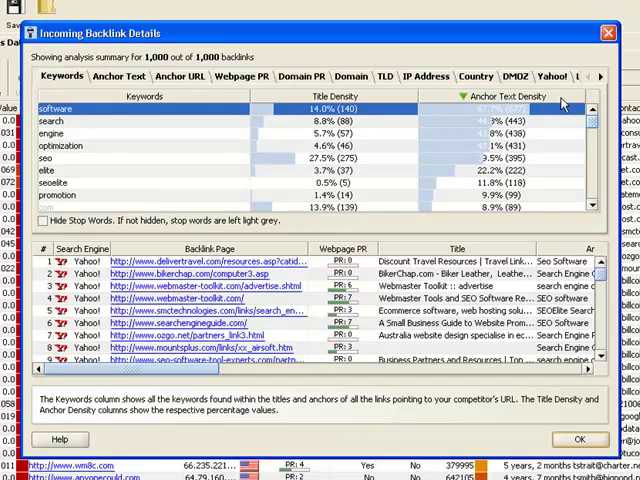
pyautogui.moveTo(175, 95)
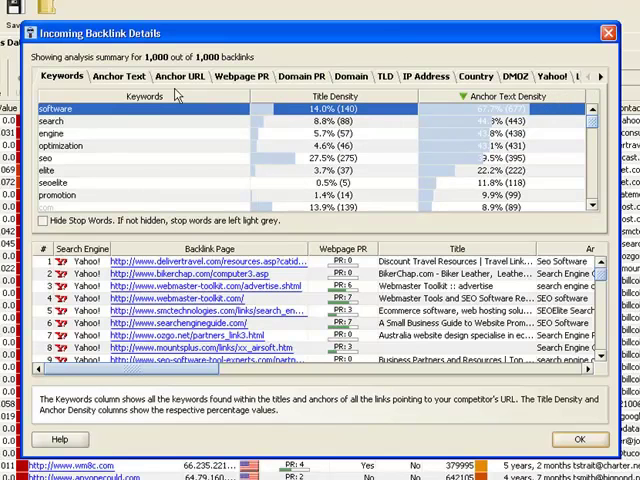
# Step: Show full anchor texts by share, 'search engine optimization software' leading at 23.8%
pyautogui.click(118, 77)
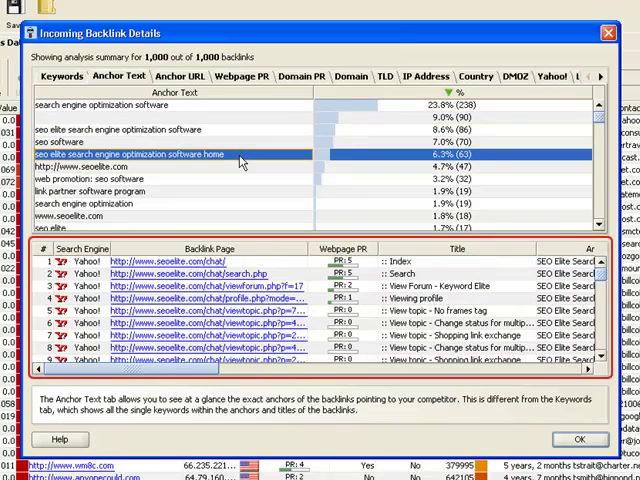
pyautogui.moveTo(252, 192)
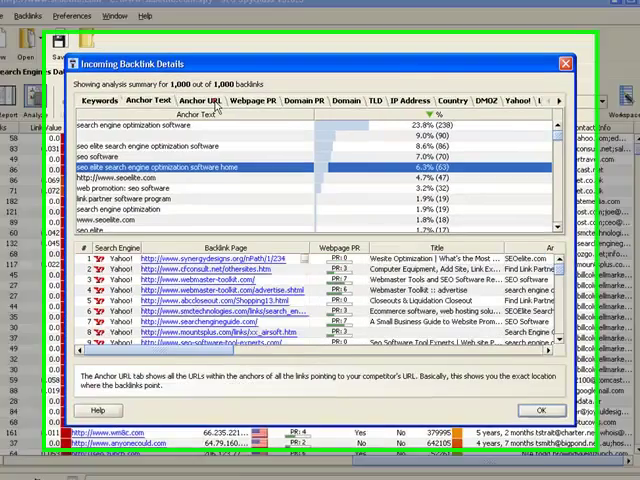
# Step: Break down backlinks by linking webpage PageRank, PR 0 pages making up 56.4%
pyautogui.click(183, 76)
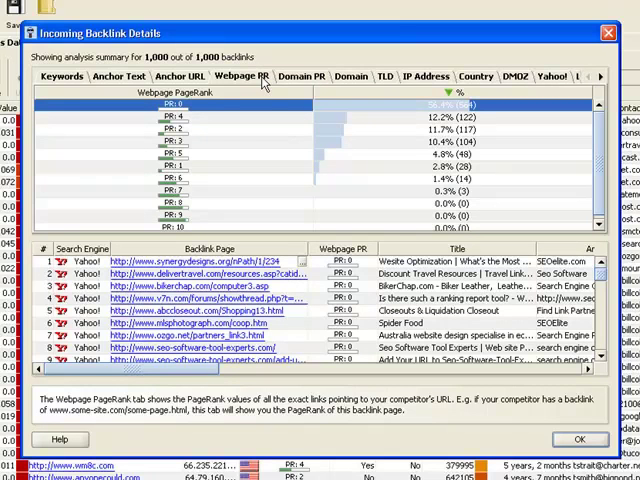
# Step: List the PR 3 backlinks, then group links by IP address, 66.39.17.229 at 18.2%
pyautogui.click(170, 117)
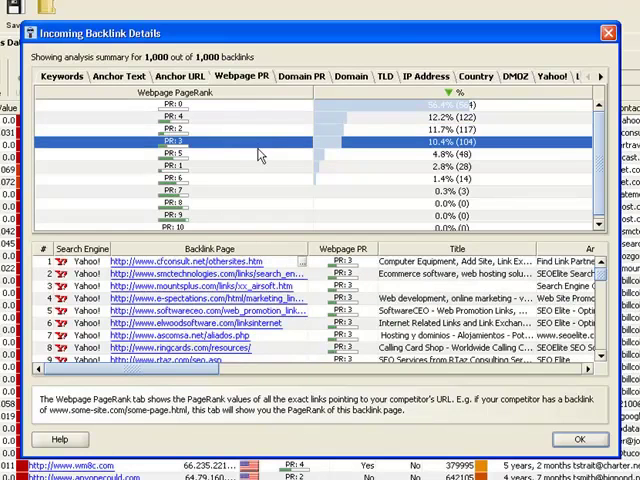
pyautogui.click(180, 155)
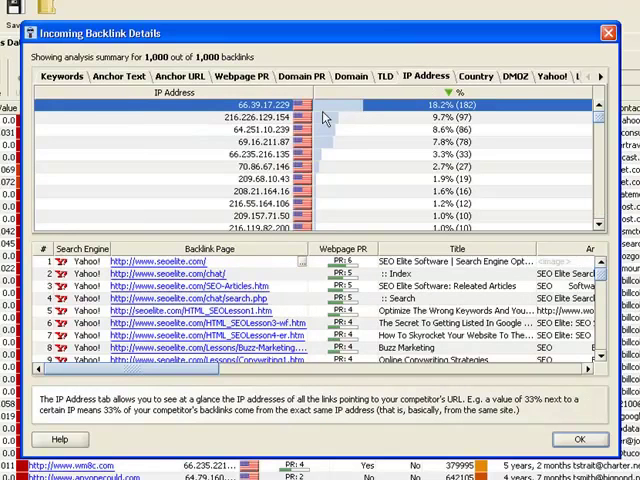
# Step: List one IP's backlinks, then group links by domain, seoelite.com leading at 17.9%
pyautogui.click(250, 132)
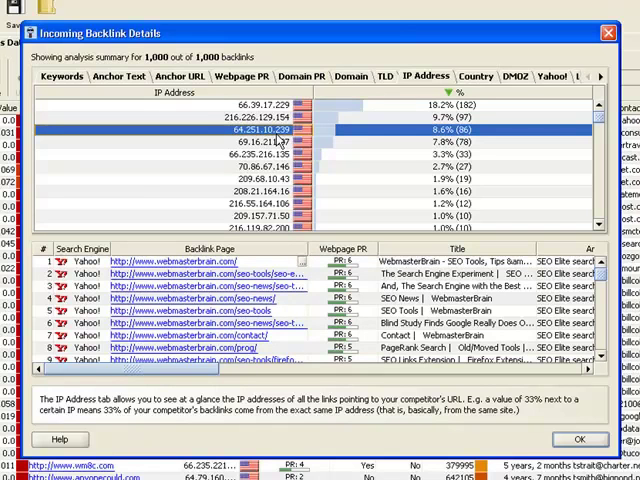
pyautogui.click(350, 76)
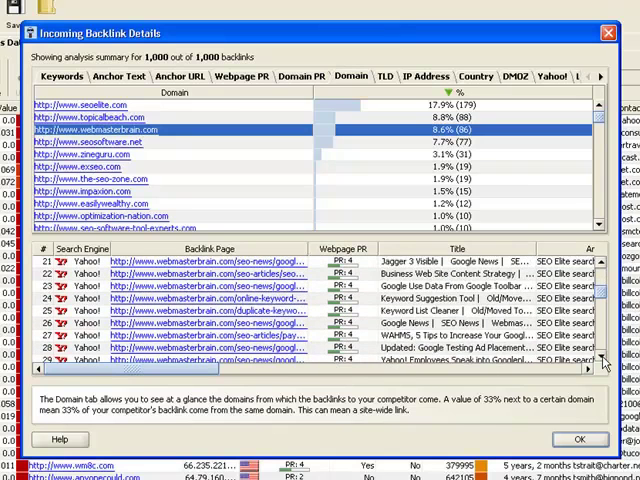
# Step: View backlinks by Yahoo! directory presence, then close Incoming Backlink Details
pyautogui.scroll(-3)
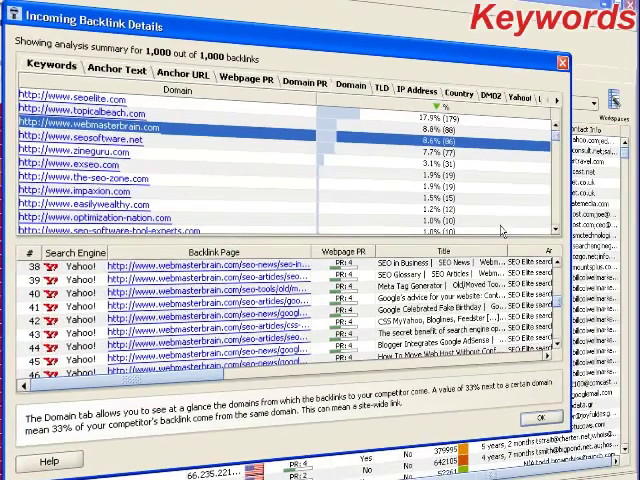
pyautogui.click(458, 82)
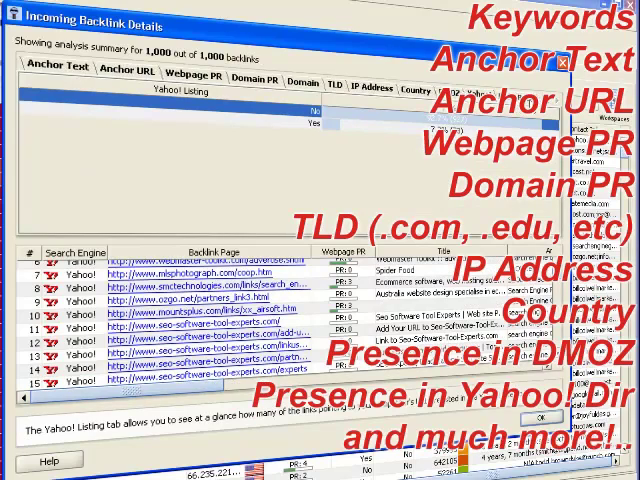
pyautogui.click(517, 94)
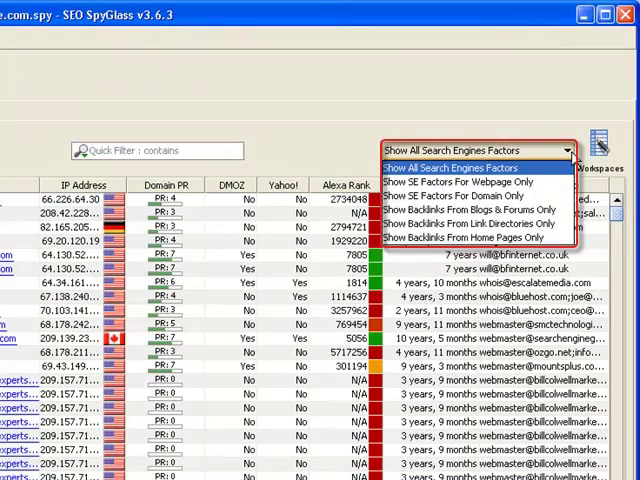
pyautogui.moveTo(470, 196)
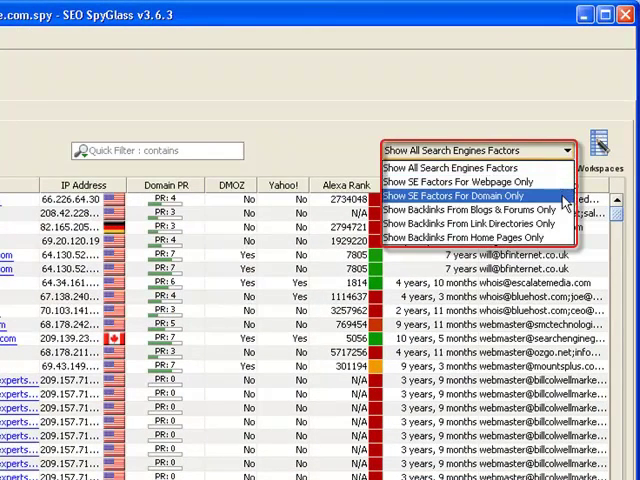
pyautogui.moveTo(475, 181)
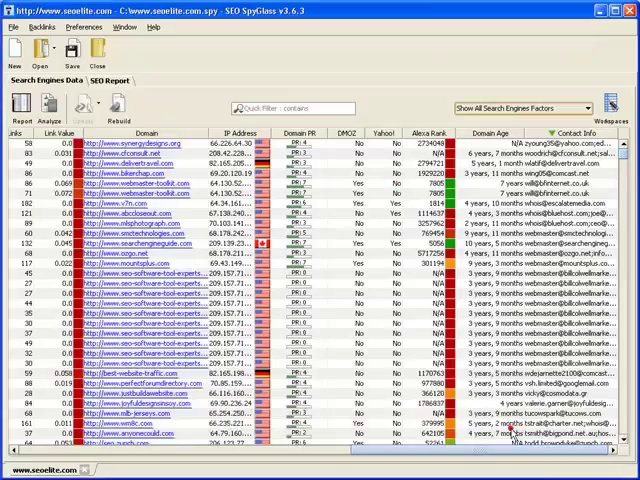
# Step: Apply the Show Backlinks From Blogs & Forums Only workspace to the table
pyautogui.click(570, 146)
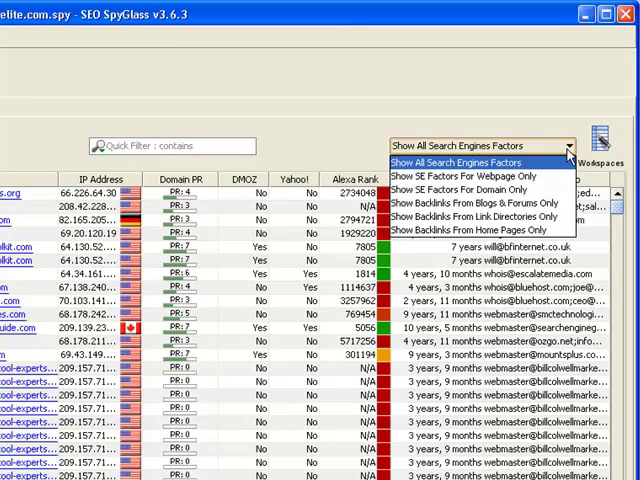
pyautogui.moveTo(480, 204)
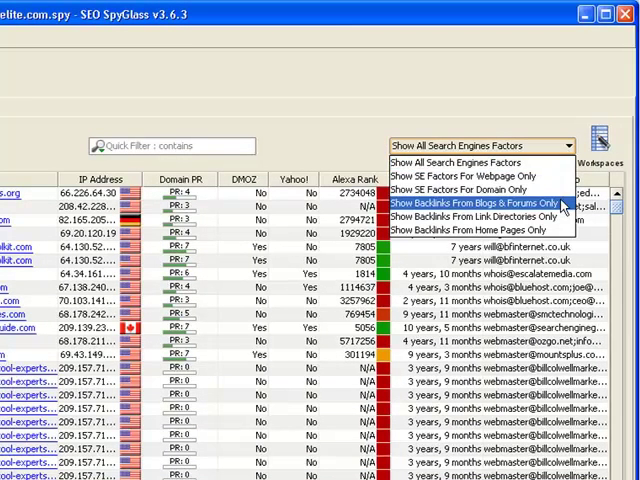
pyautogui.click(484, 204)
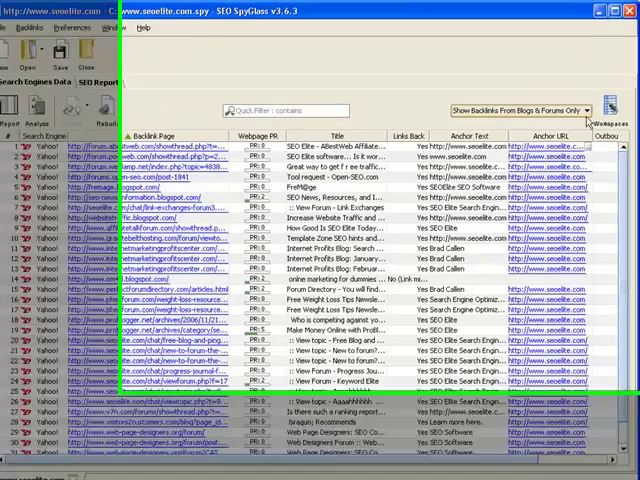
# Step: Switch to Link Directories Only, then Show Backlinks From Home Pages Only
pyautogui.click(580, 110)
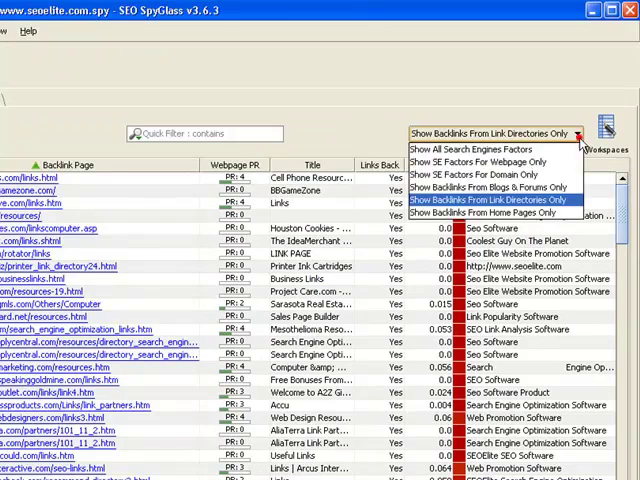
pyautogui.click(489, 213)
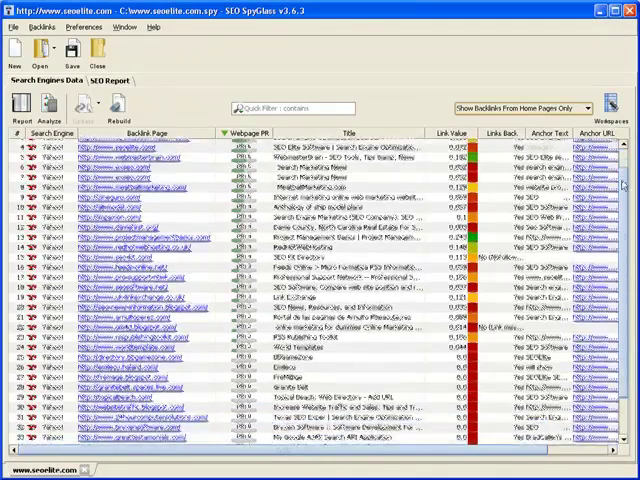
# Step: Scroll the backlinks table before opening Preferences > Manage Workspaces
pyautogui.scroll(-3)
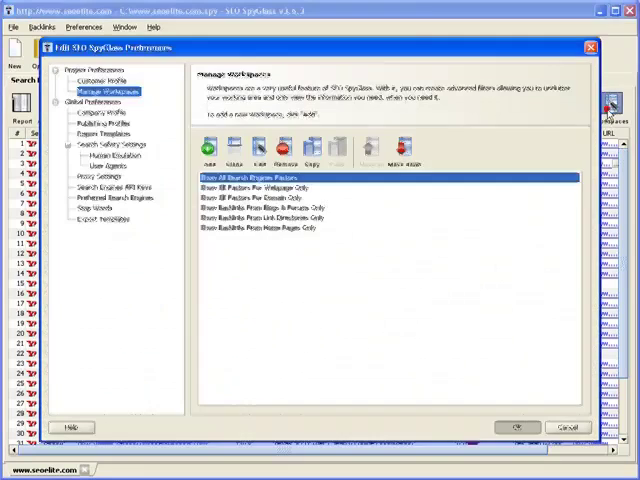
# Step: Add workspace 'High PR Backlinks' with Search Engine column visible and a Webpage PR filter condition
pyautogui.click(207, 150)
pyautogui.write('H')
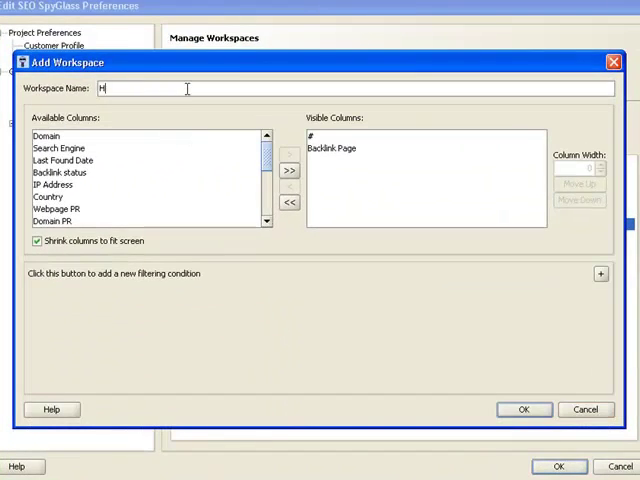
pyautogui.write('igh P')
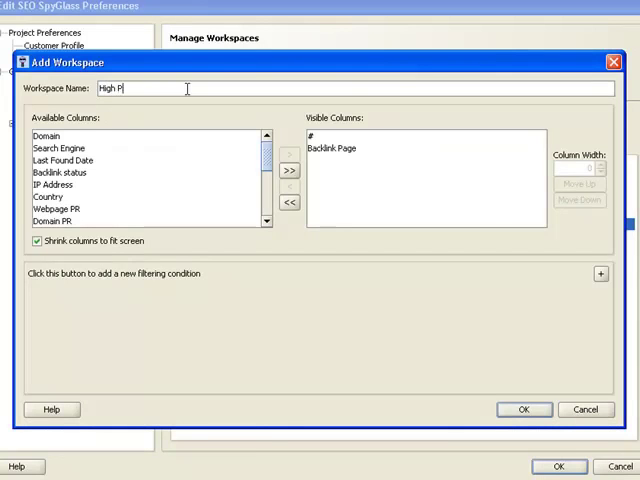
pyautogui.write('R Backlinks')
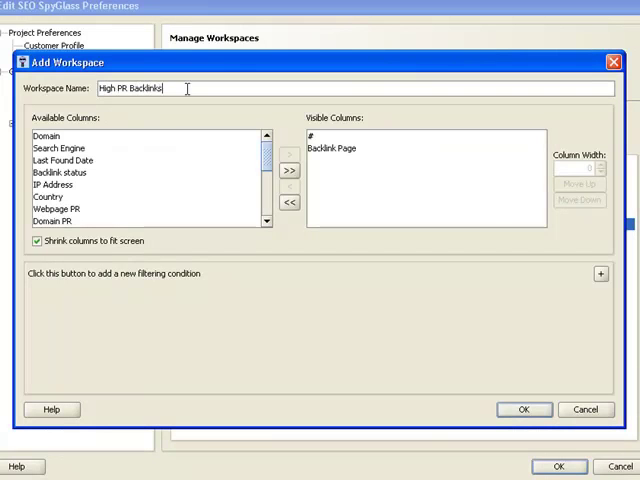
pyautogui.click(60, 148)
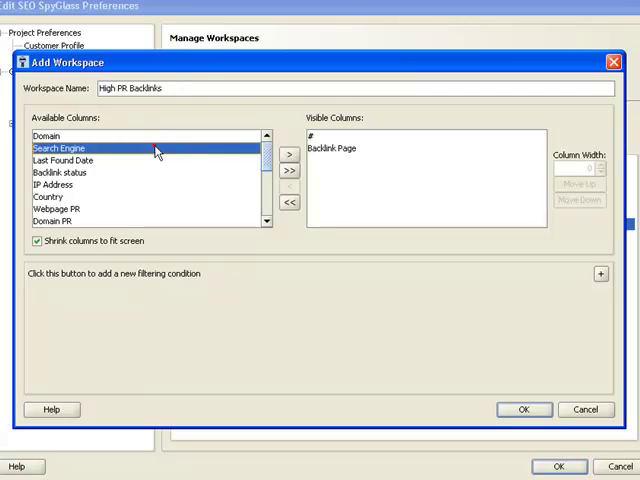
pyautogui.click(288, 156)
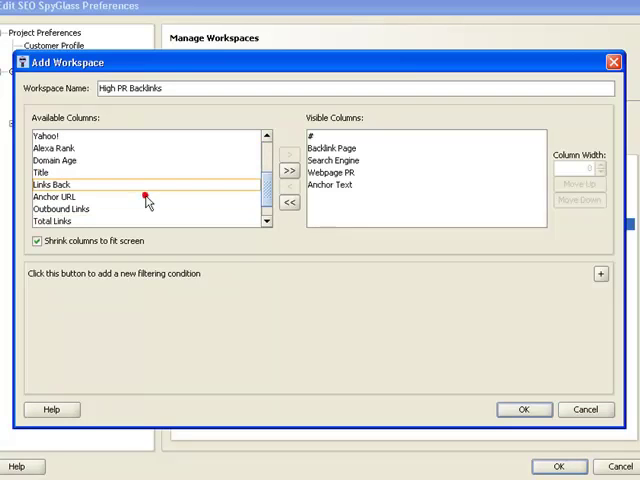
pyautogui.click(600, 274)
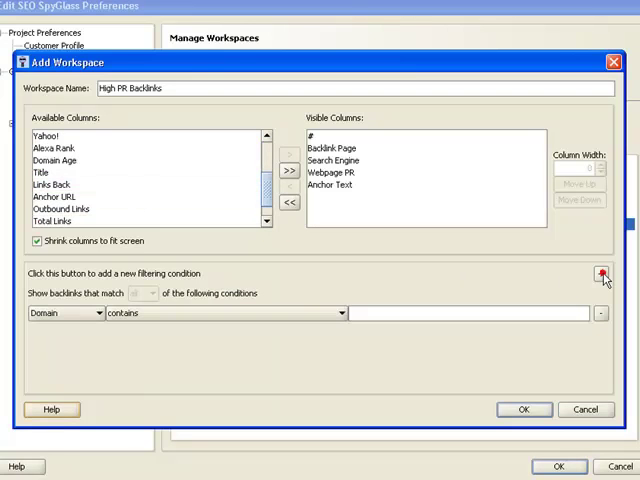
pyautogui.click(67, 313)
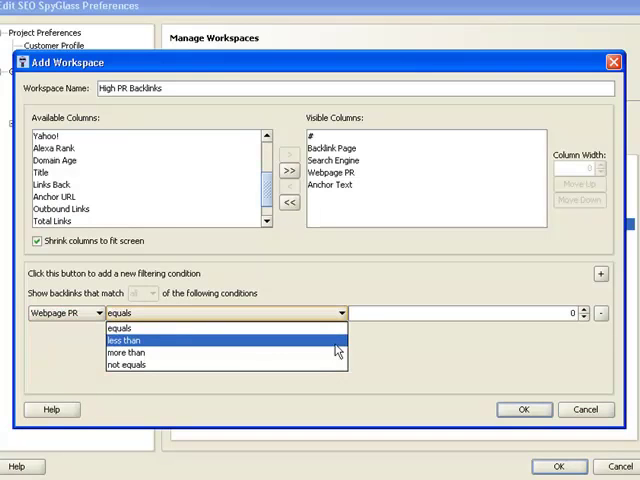
pyautogui.click(130, 352)
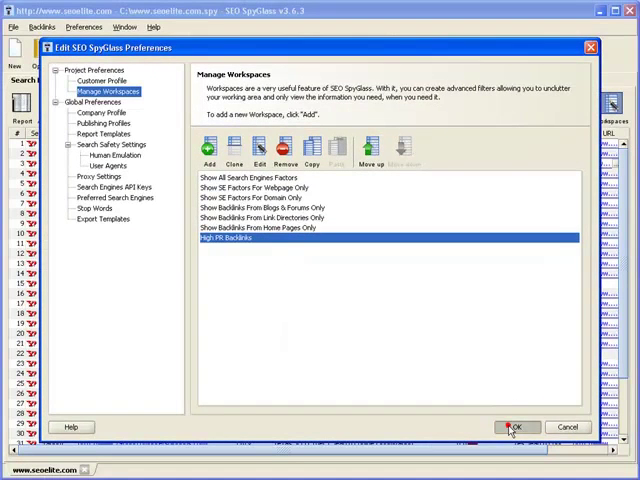
pyautogui.click(516, 427)
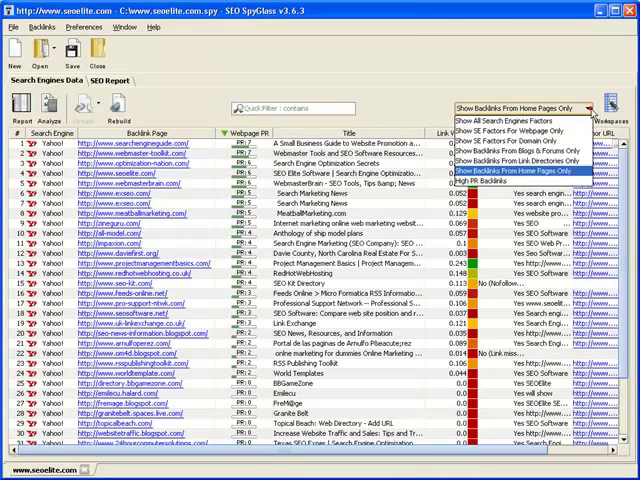
pyautogui.click(495, 181)
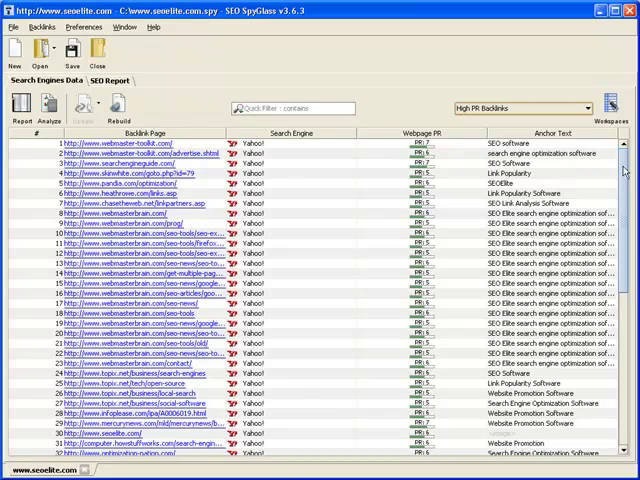
pyautogui.scroll(-3)
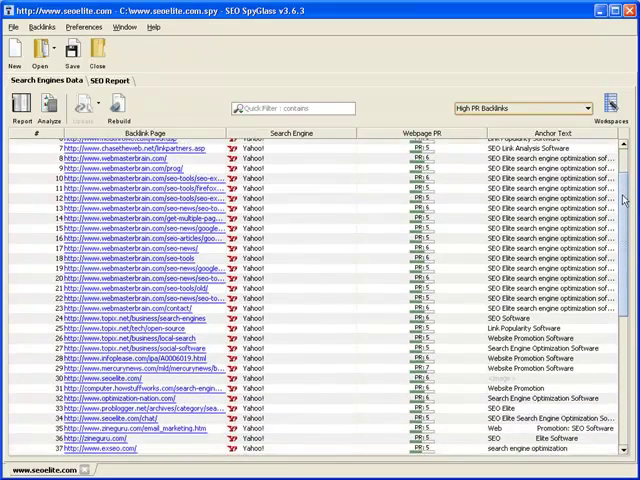
pyautogui.scroll(-3)
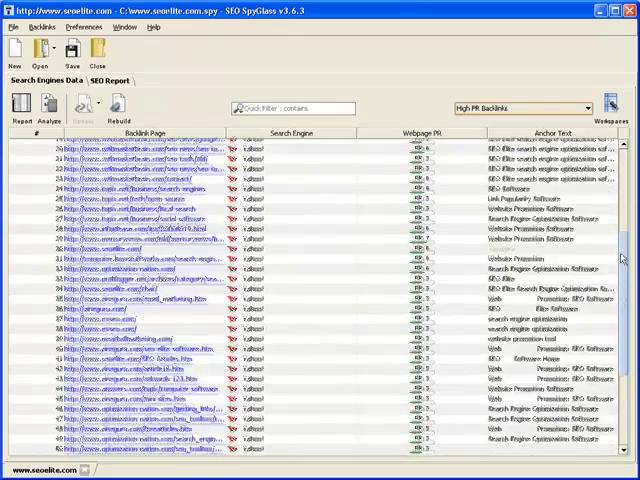
pyautogui.scroll(-3)
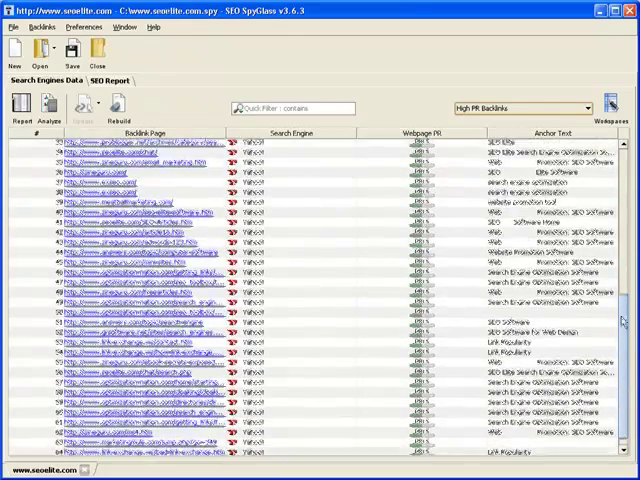
pyautogui.scroll(3)
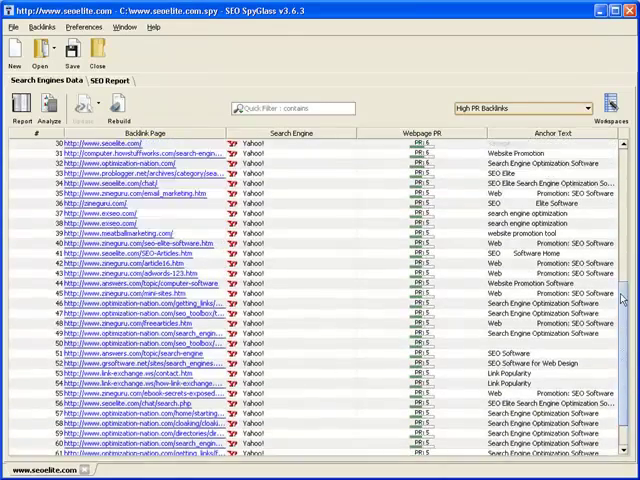
pyautogui.scroll(3)
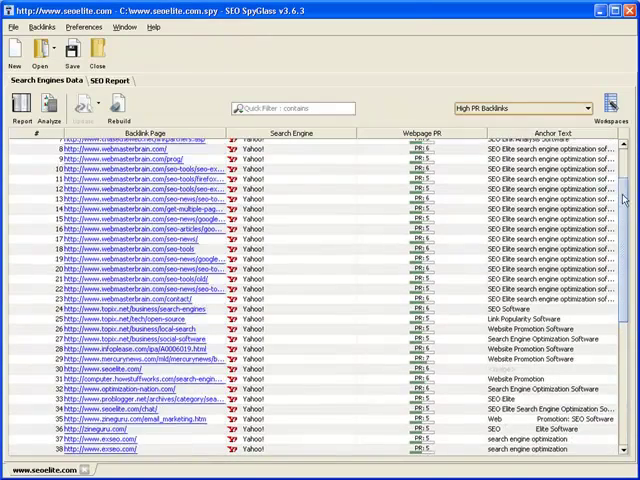
pyautogui.scroll(3)
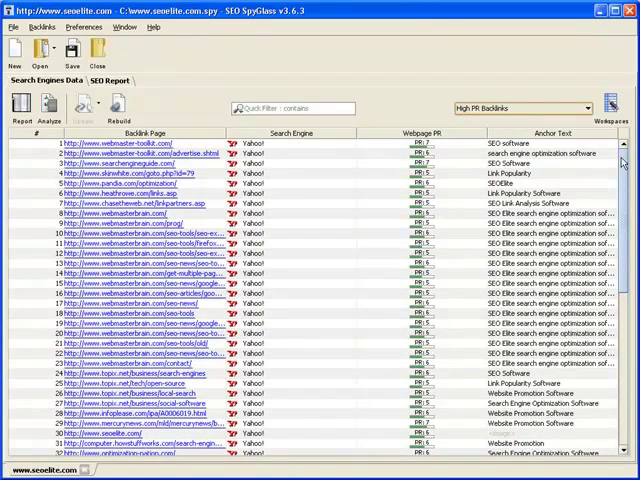
pyautogui.moveTo(198, 125)
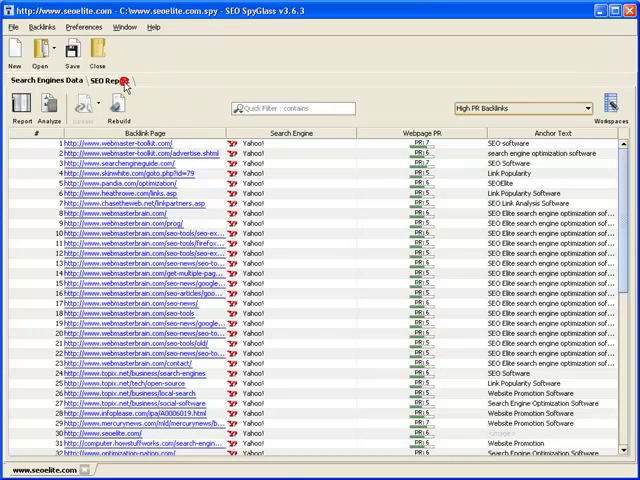
# Step: Show the SEO Success Blueprint report for seoelite.com and read down to its list of 7 steps
pyautogui.click(104, 80)
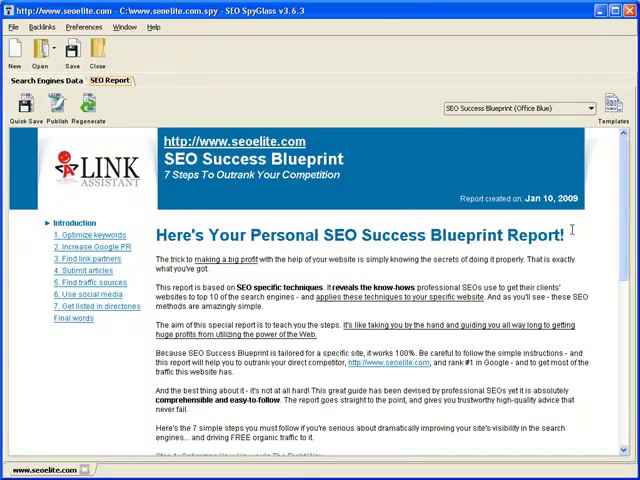
pyautogui.scroll(-3)
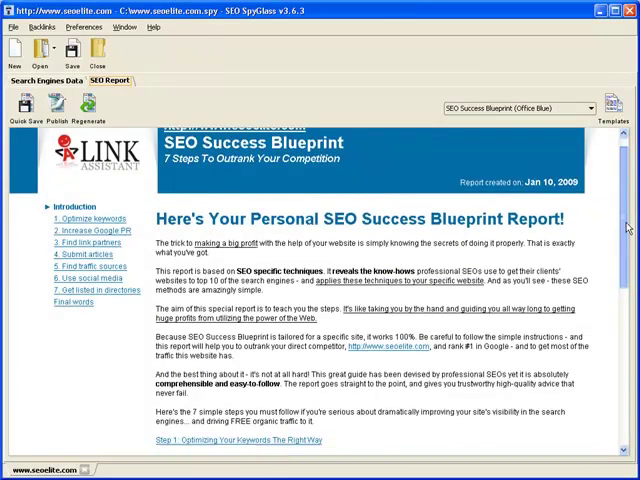
pyautogui.scroll(-3)
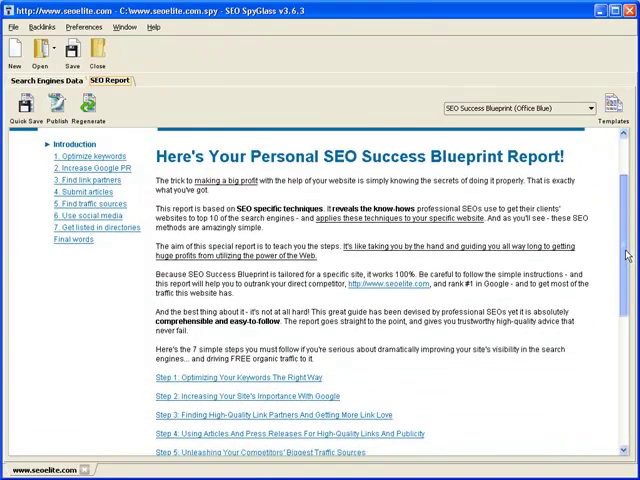
pyautogui.scroll(-3)
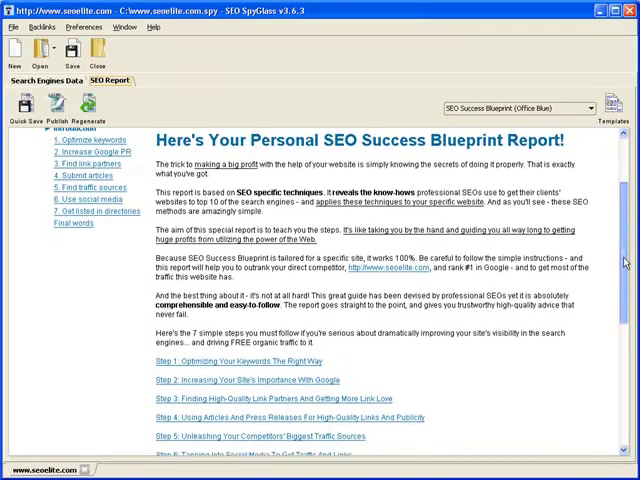
pyautogui.scroll(-3)
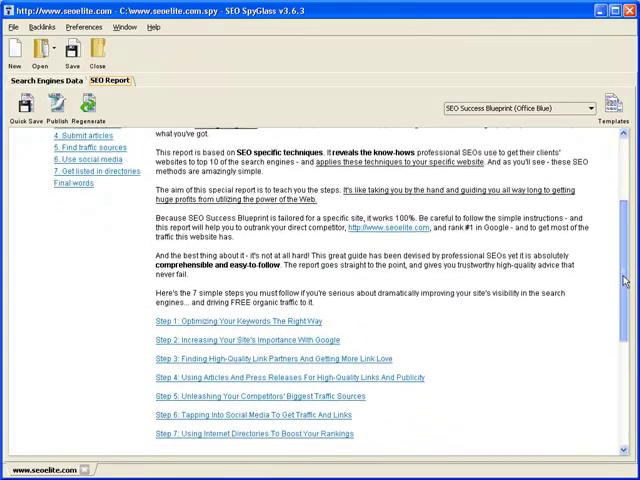
pyautogui.scroll(-3)
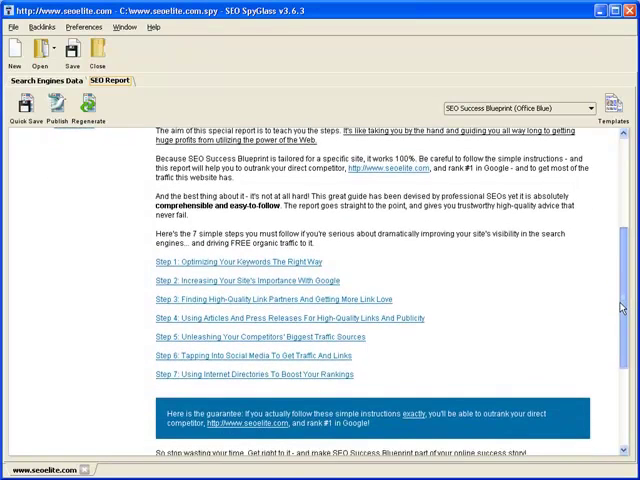
pyautogui.scroll(-3)
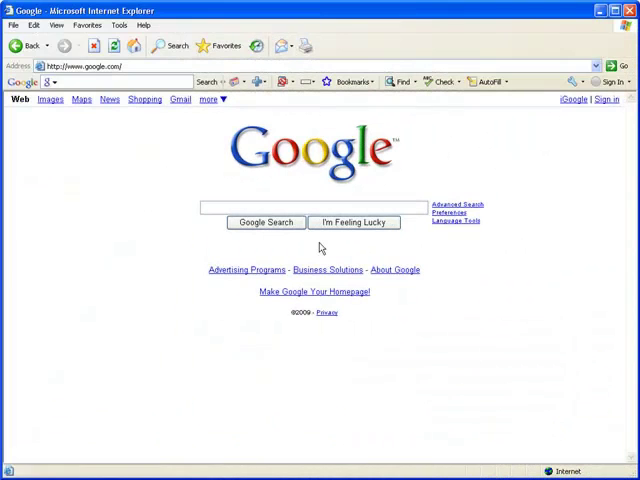
# Step: Search Google for 'seo software' from the google.com homepage
pyautogui.write('seo')
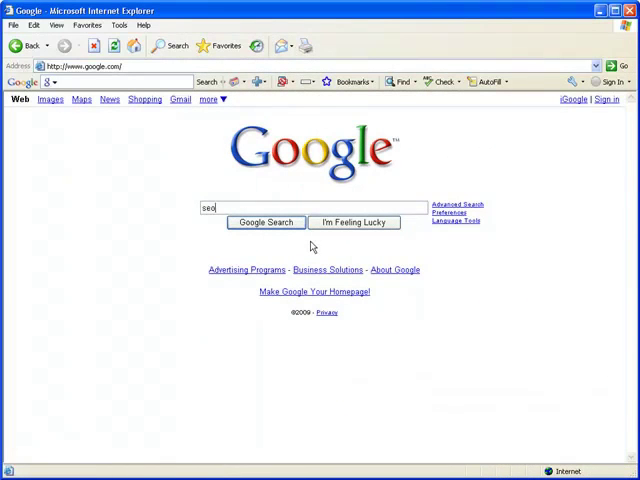
pyautogui.write('software')
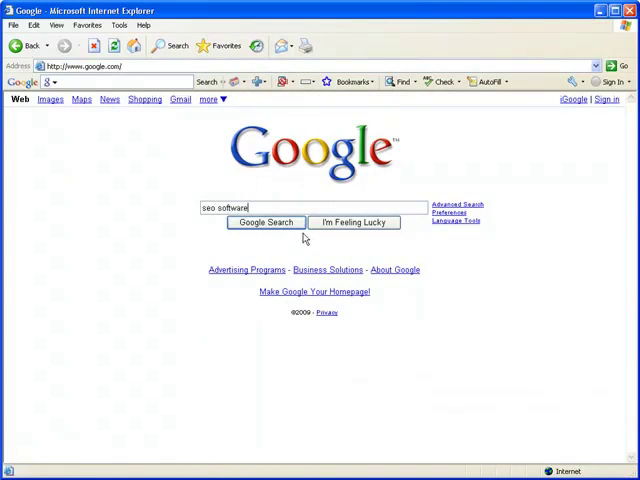
pyautogui.click(266, 222)
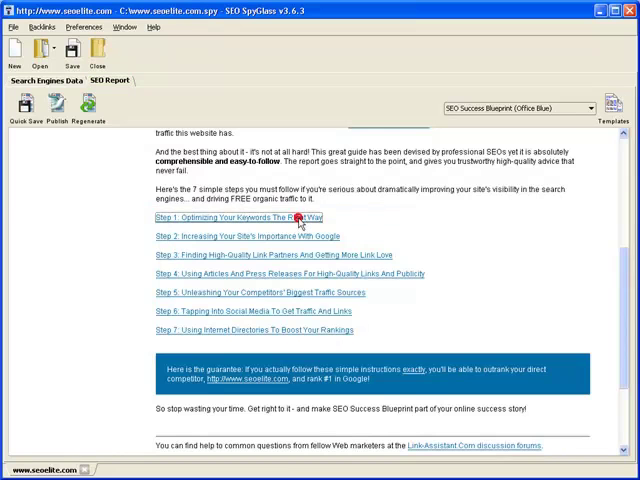
# Step: Read Step 1 of the Blueprint report on optimizing keywords for seoelite.com
pyautogui.click(247, 217)
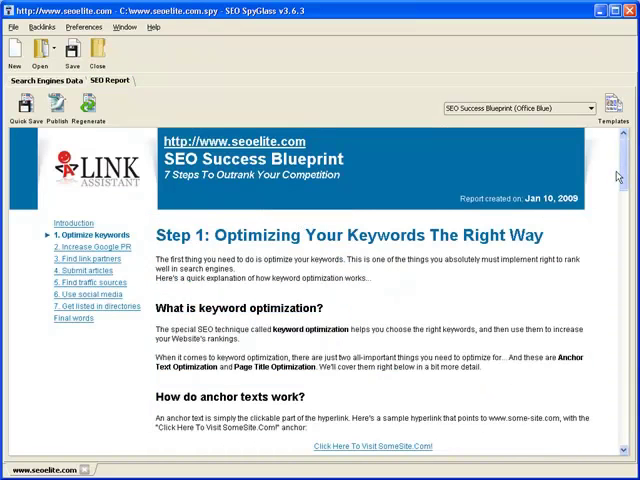
pyautogui.scroll(-3)
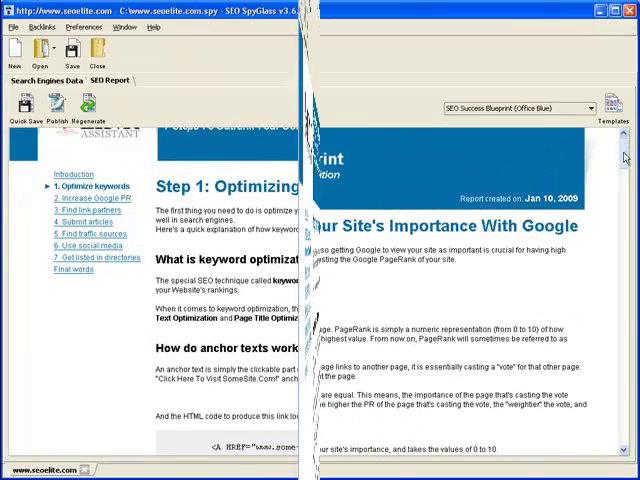
pyautogui.scroll(-3)
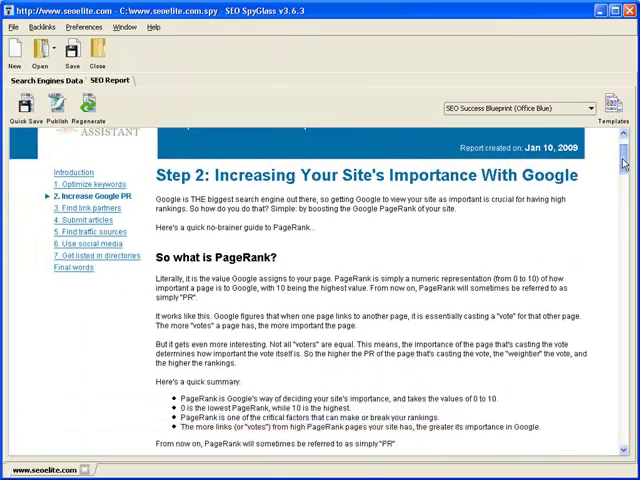
pyautogui.scroll(-3)
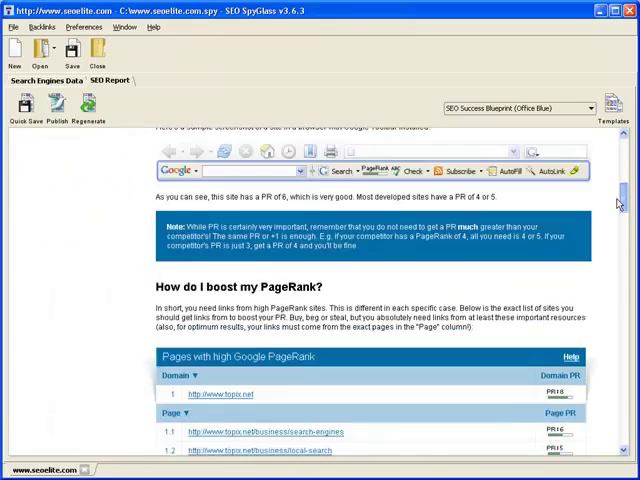
pyautogui.scroll(-3)
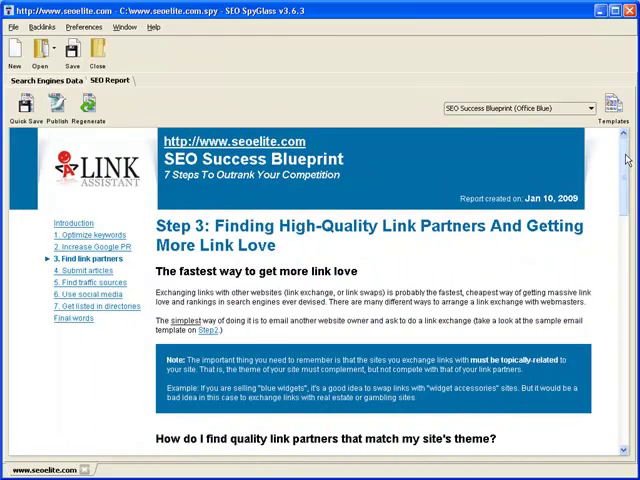
pyautogui.scroll(-3)
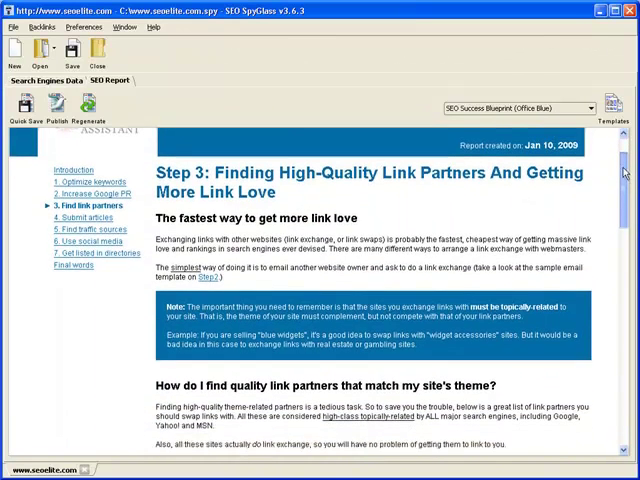
# Step: Continue through Steps 2 and 3 to Step 5's list of traffic-intensive sites to get links from
pyautogui.scroll(-3)
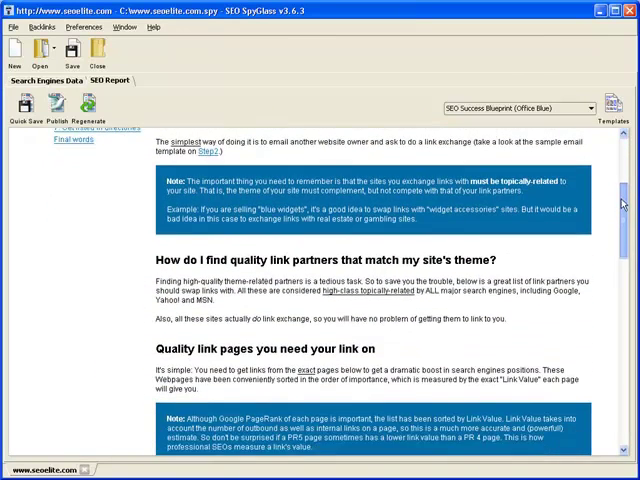
pyautogui.scroll(-3)
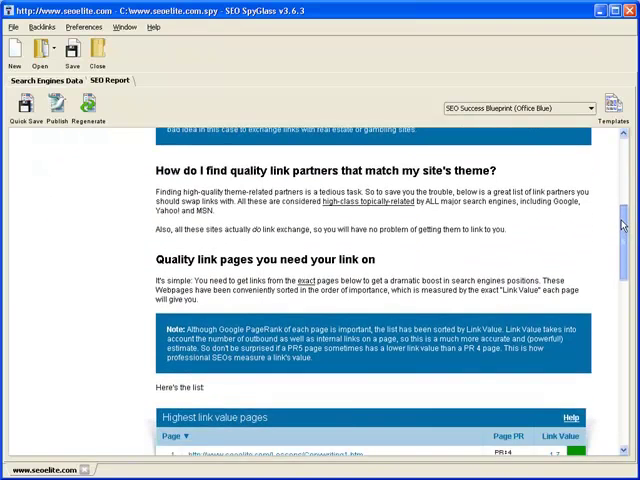
pyautogui.scroll(3)
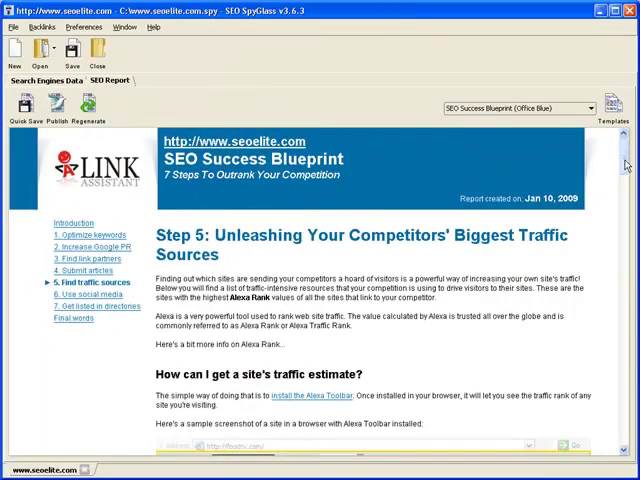
pyautogui.scroll(-3)
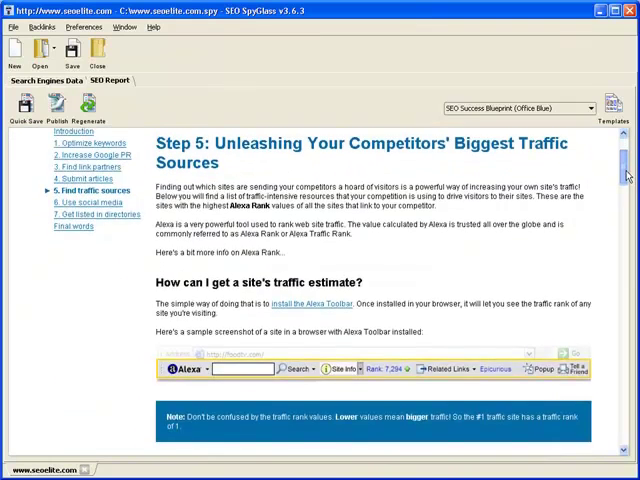
pyautogui.scroll(-3)
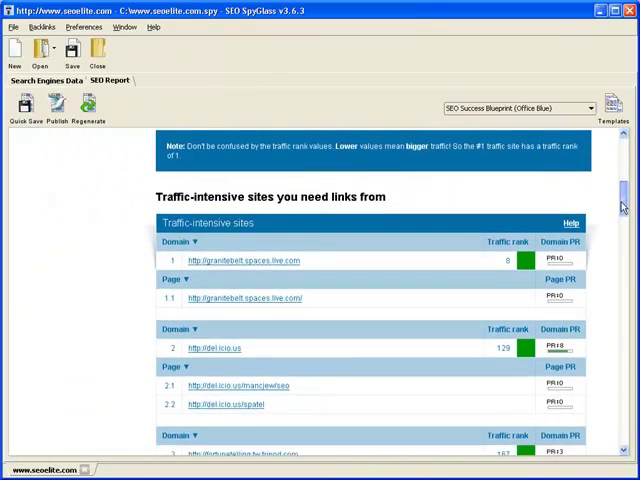
pyautogui.scroll(-3)
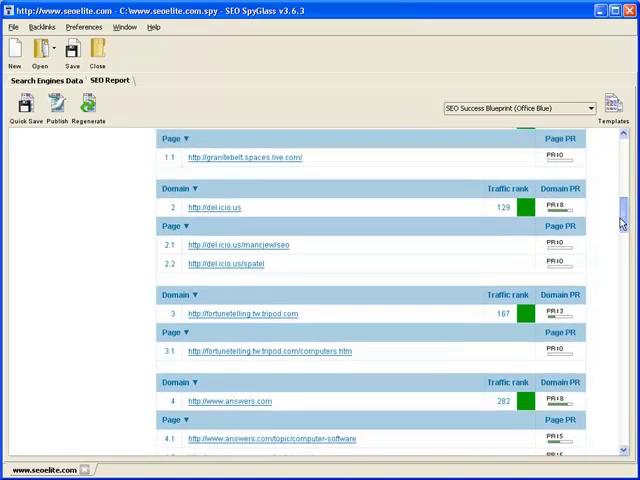